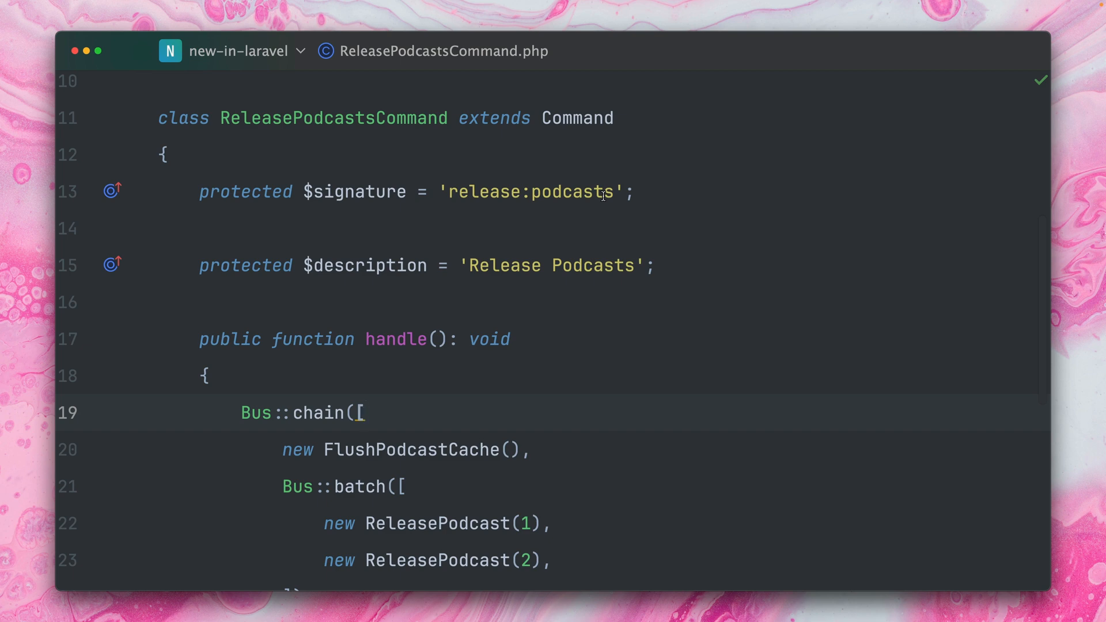
Review the Bus::chain in handle(), then switch to ReleasePodcastsCommandTest.php.
scroll(down, 3)
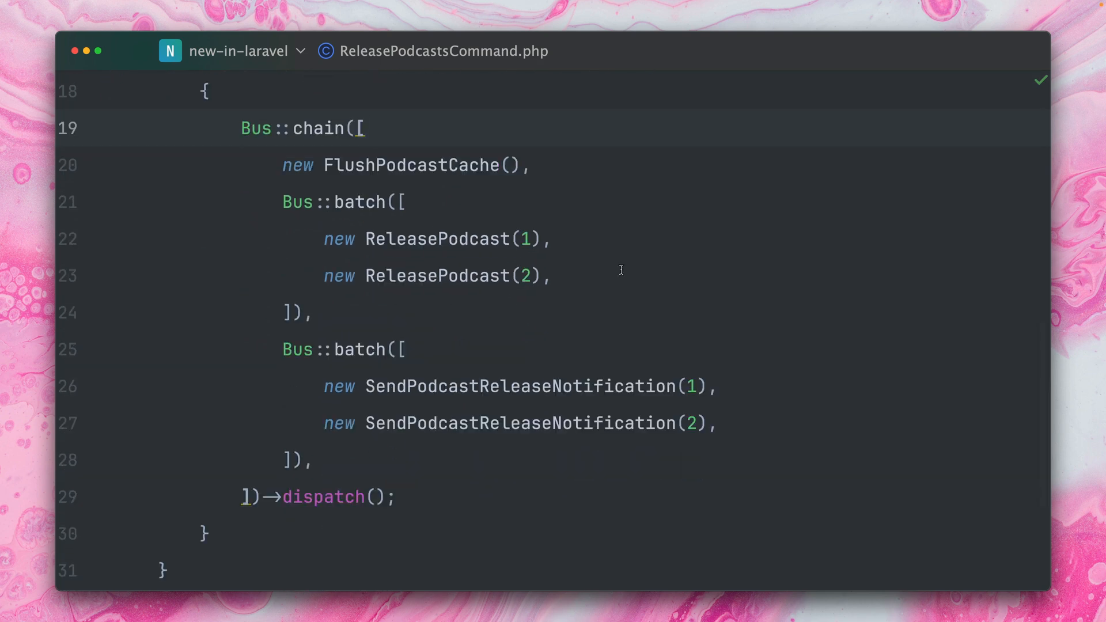
key(Cmd+E)
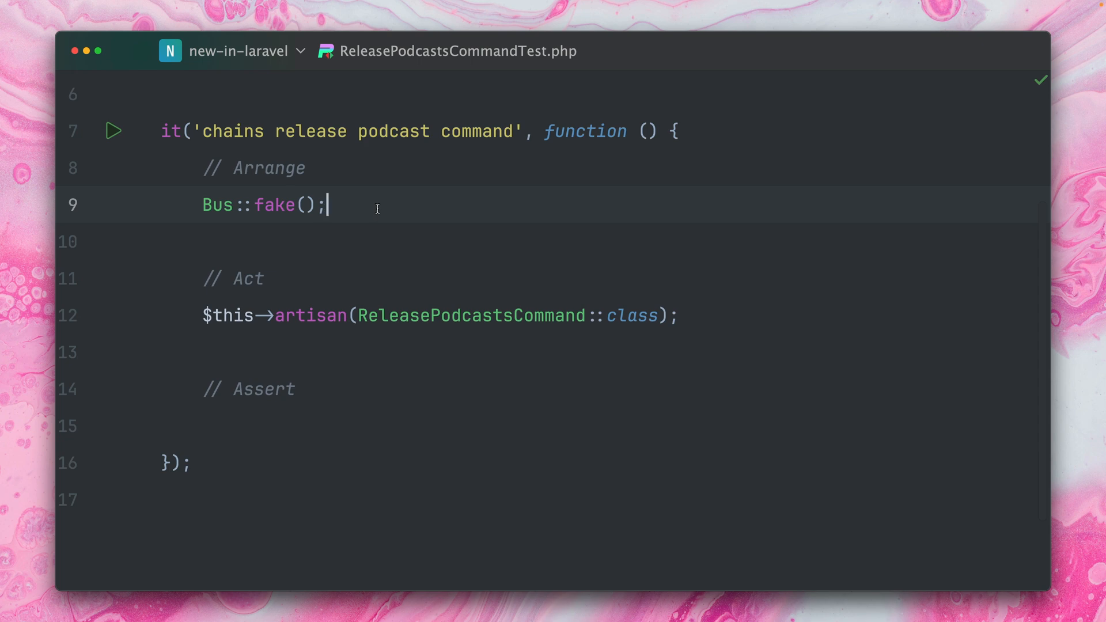
Start a Bus::assertChained assertion under the Assert comment.
scroll(down, 3)
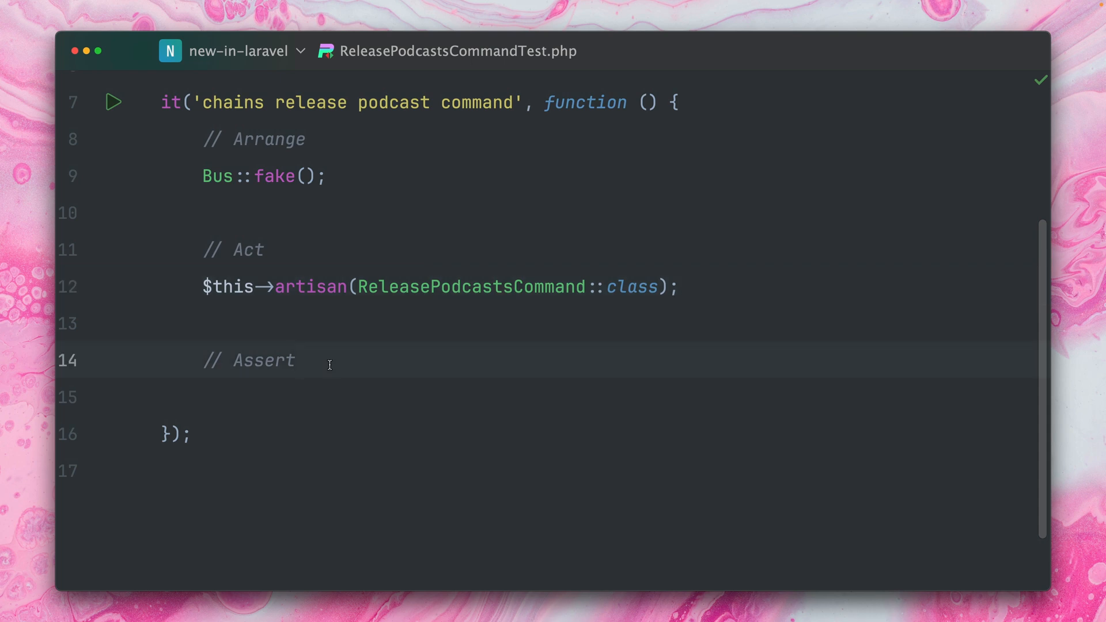
click(327, 364)
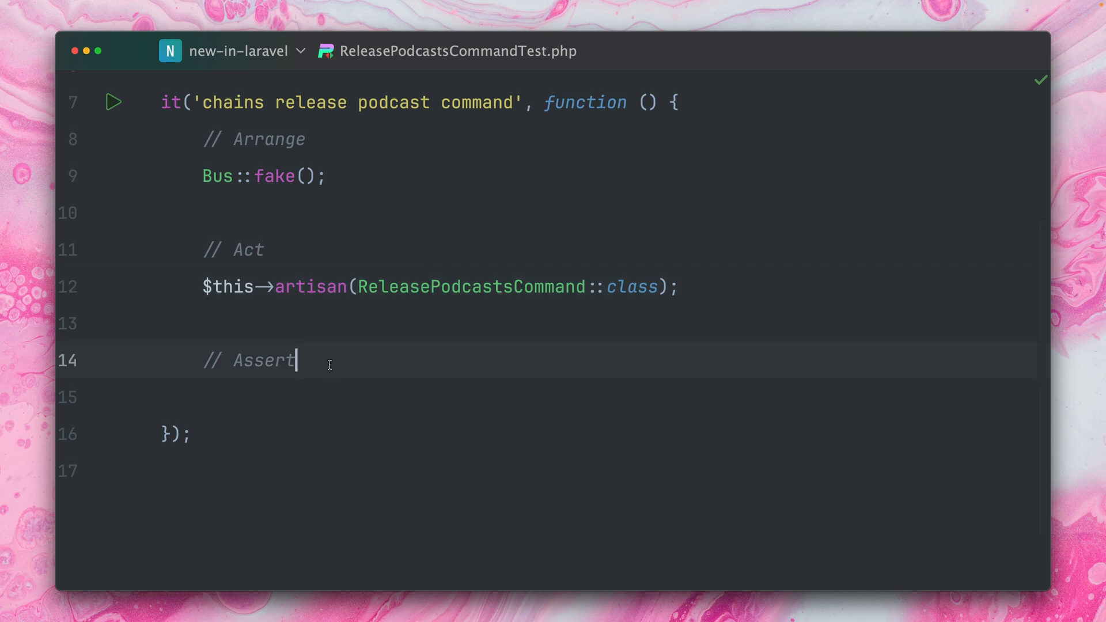
text(Bus:: a)
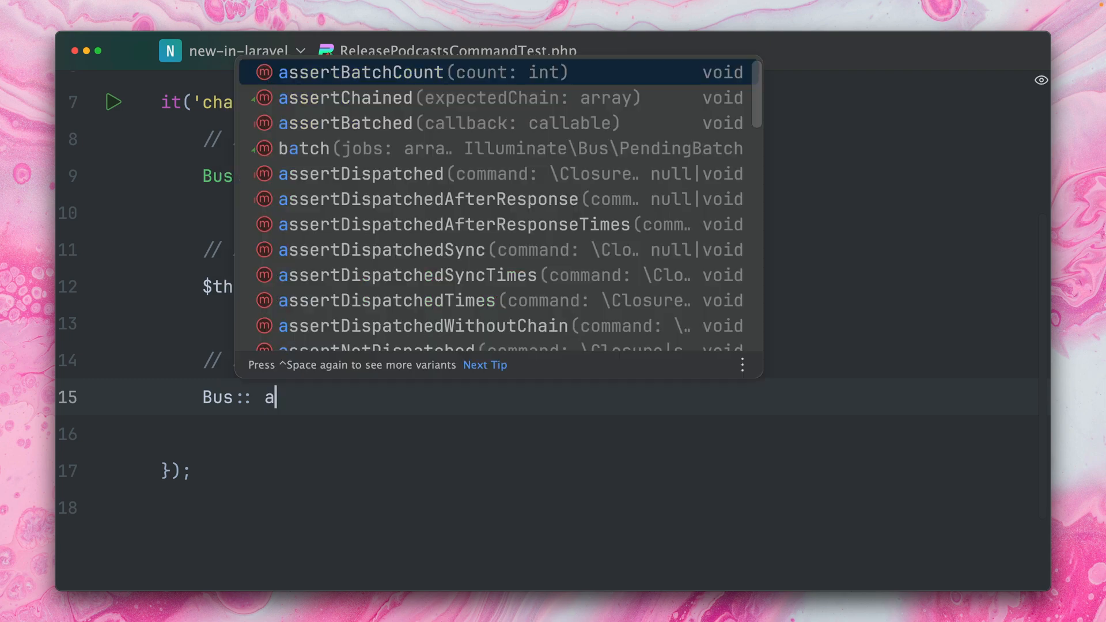
text(ssertch)
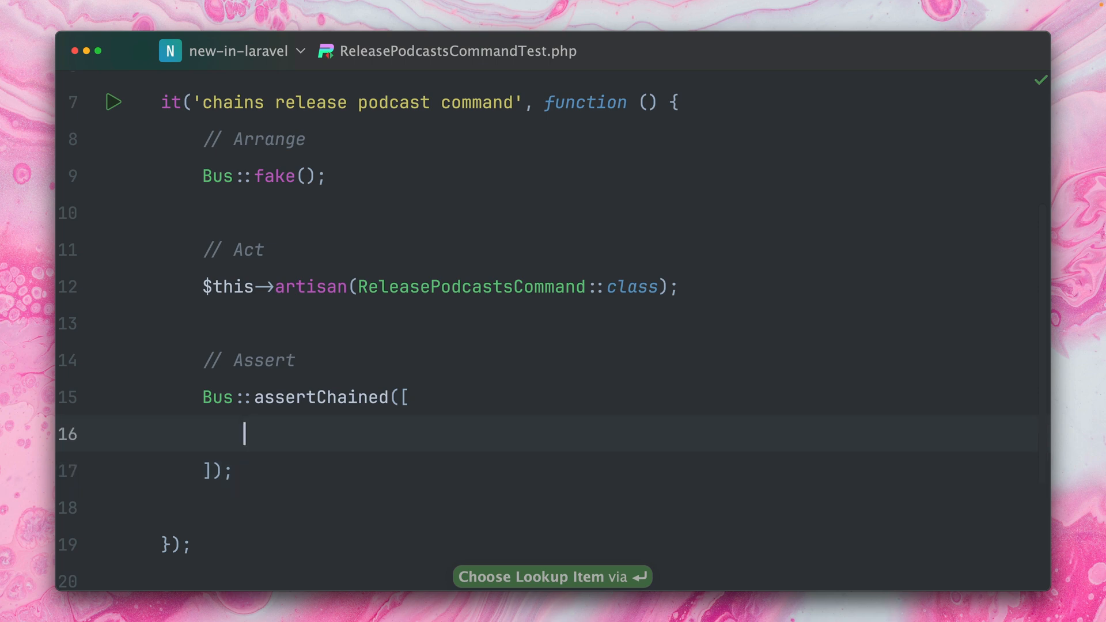
Check ReleasePodcastsCommand.php for the chain, then return to the test and continue the assertion.
key(cmd+e)
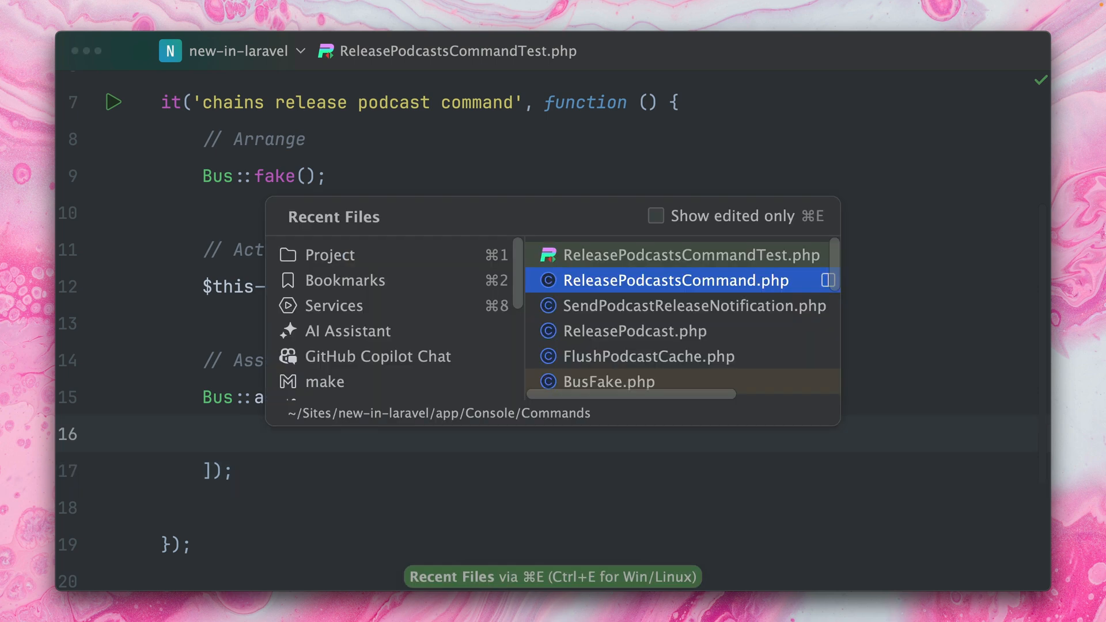
click(676, 280)
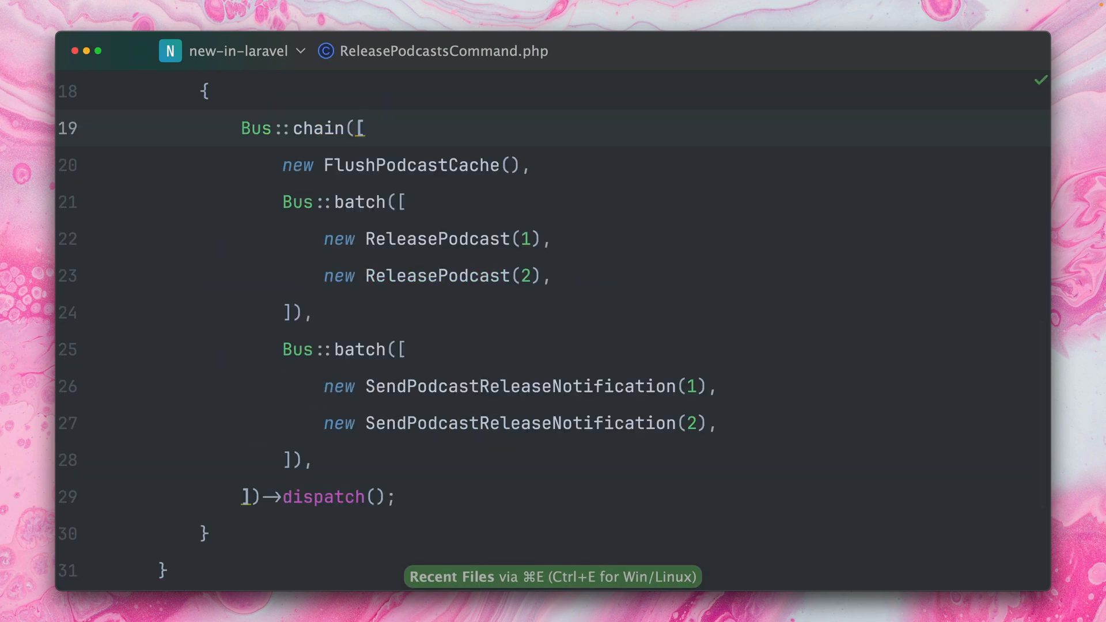
key(cmd+e)
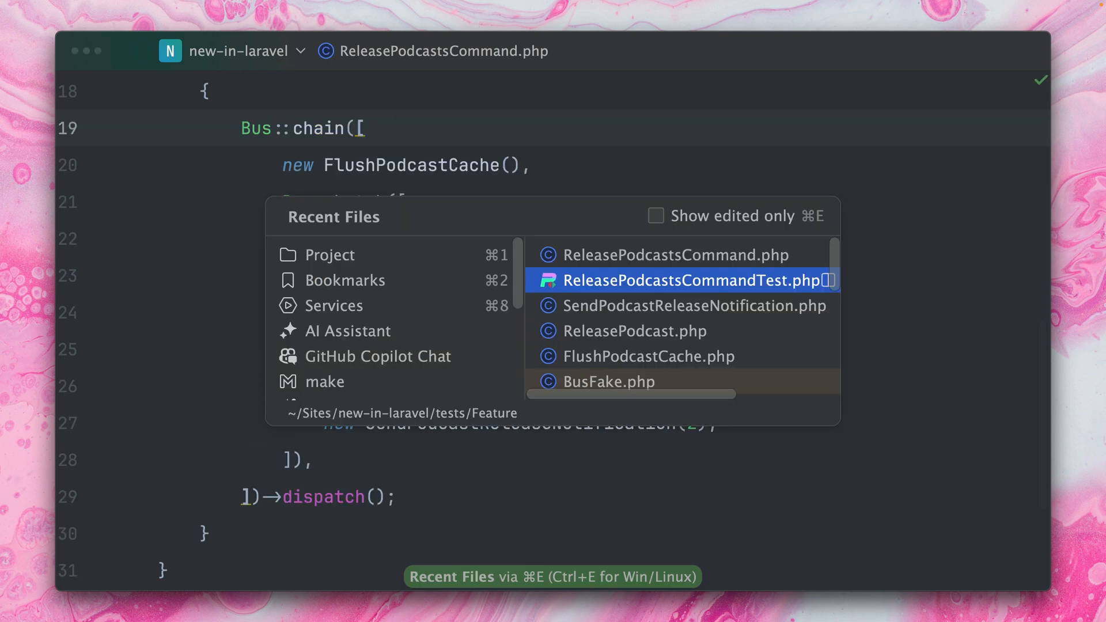
click(693, 280)
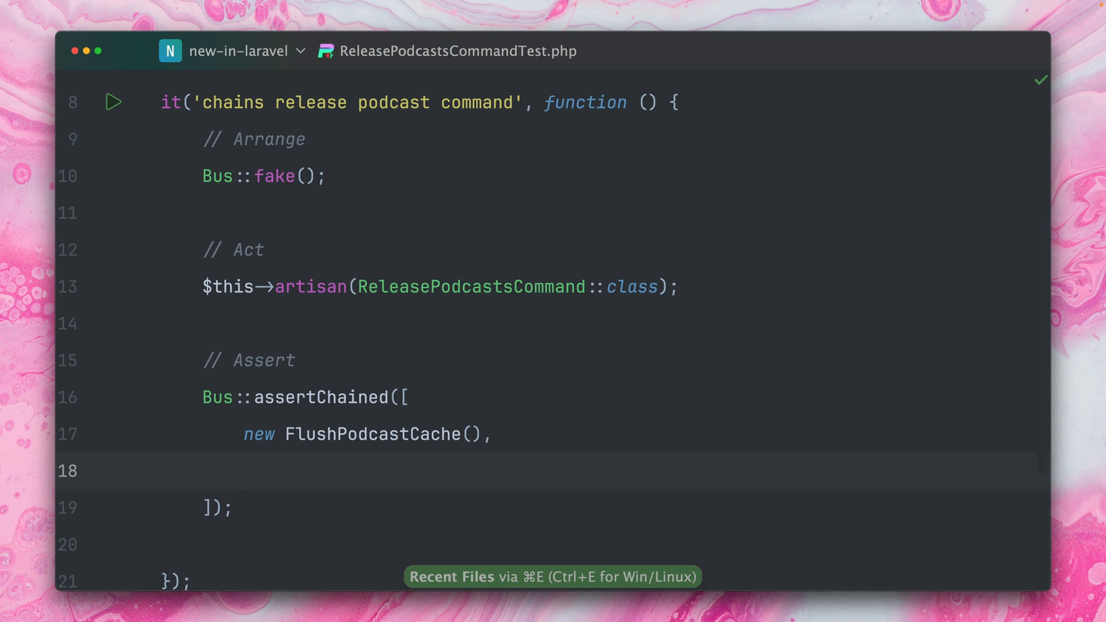
text(Bus::chainedBatch(function()
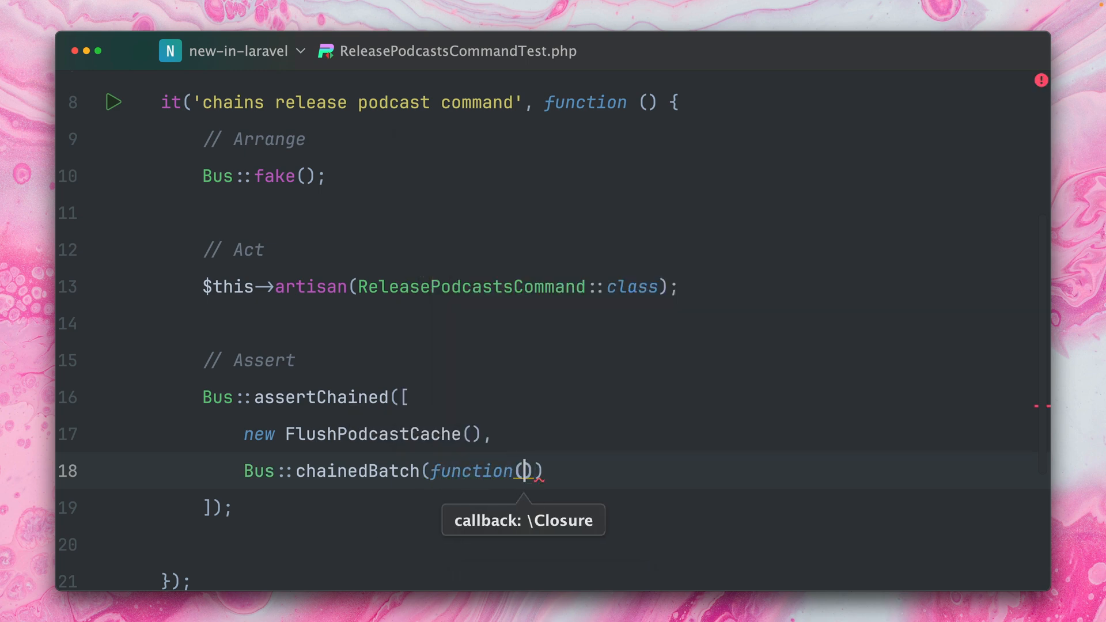
Make the chainedBatch closure return $batch->jobs->count() === 2.
text($batch)
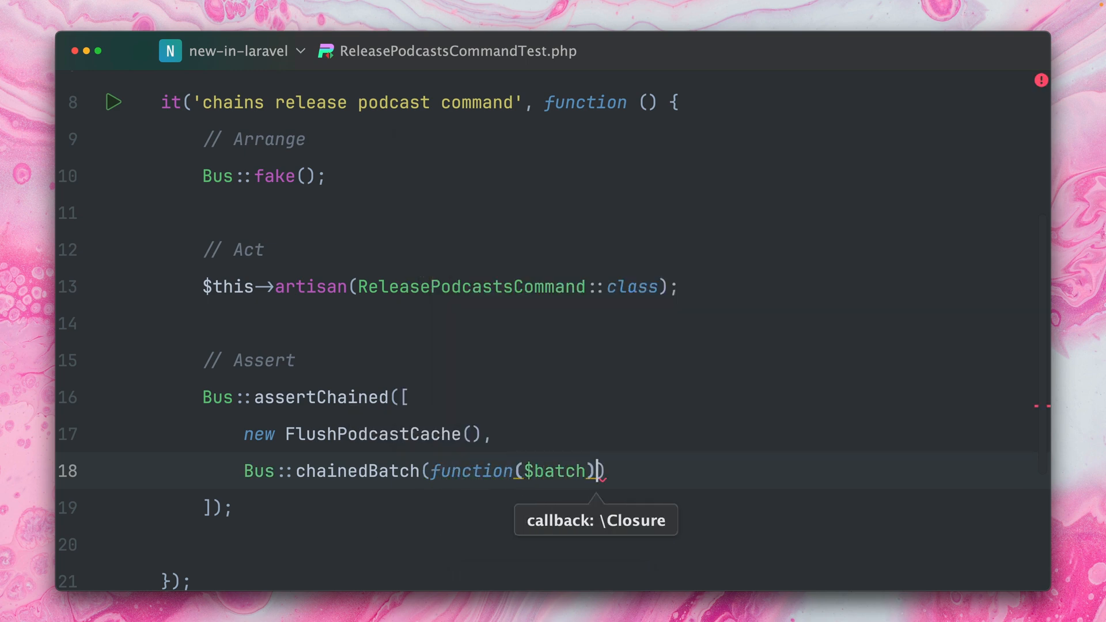
text({)
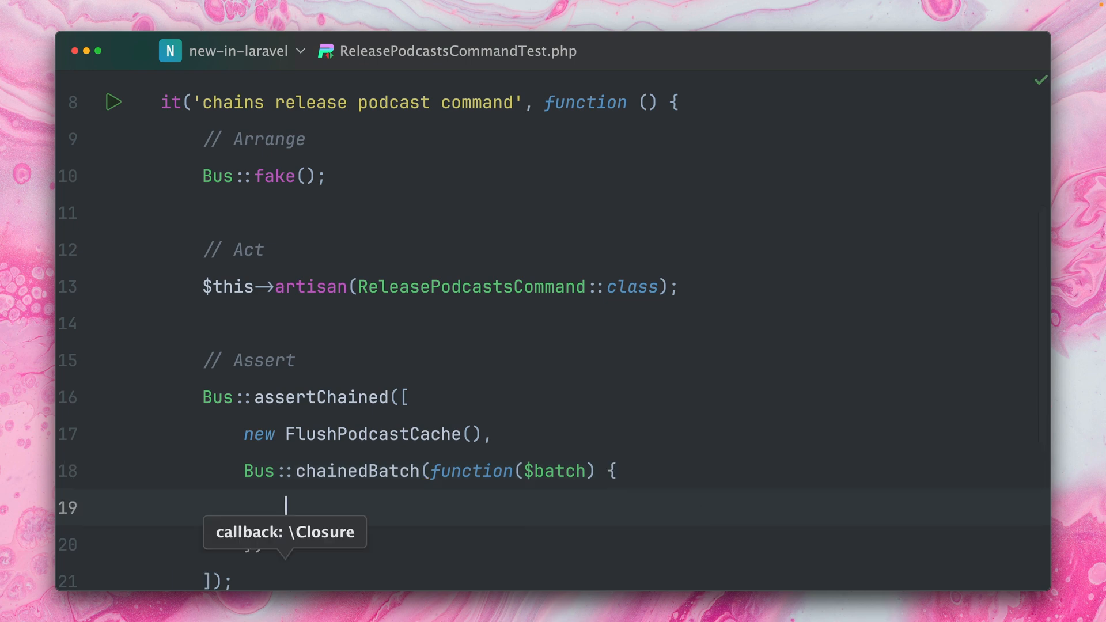
text(return)
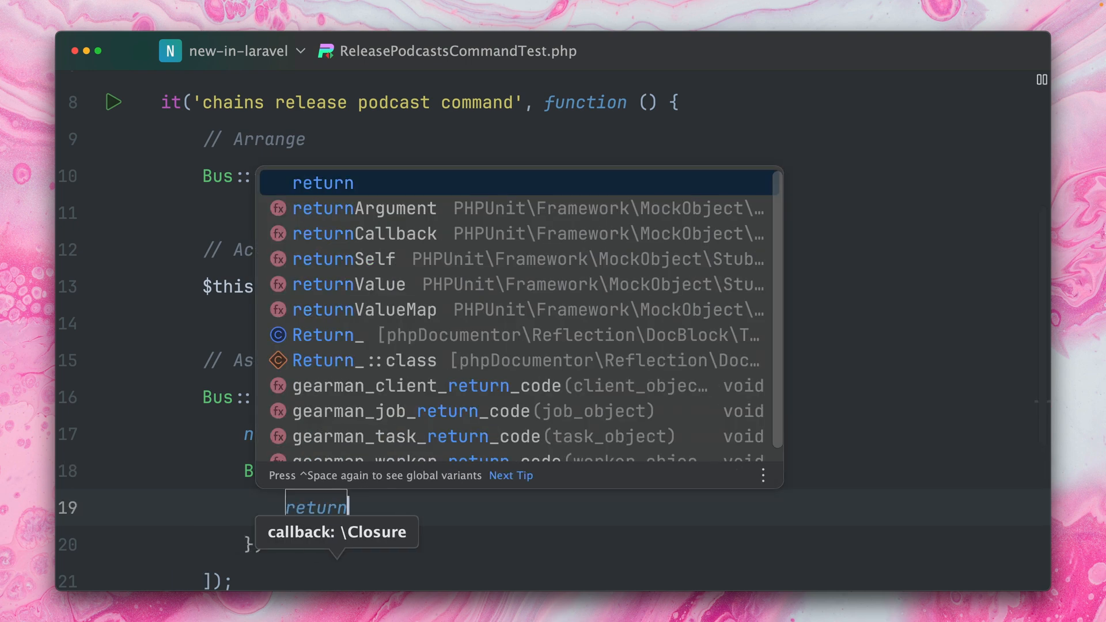
key(Escape)
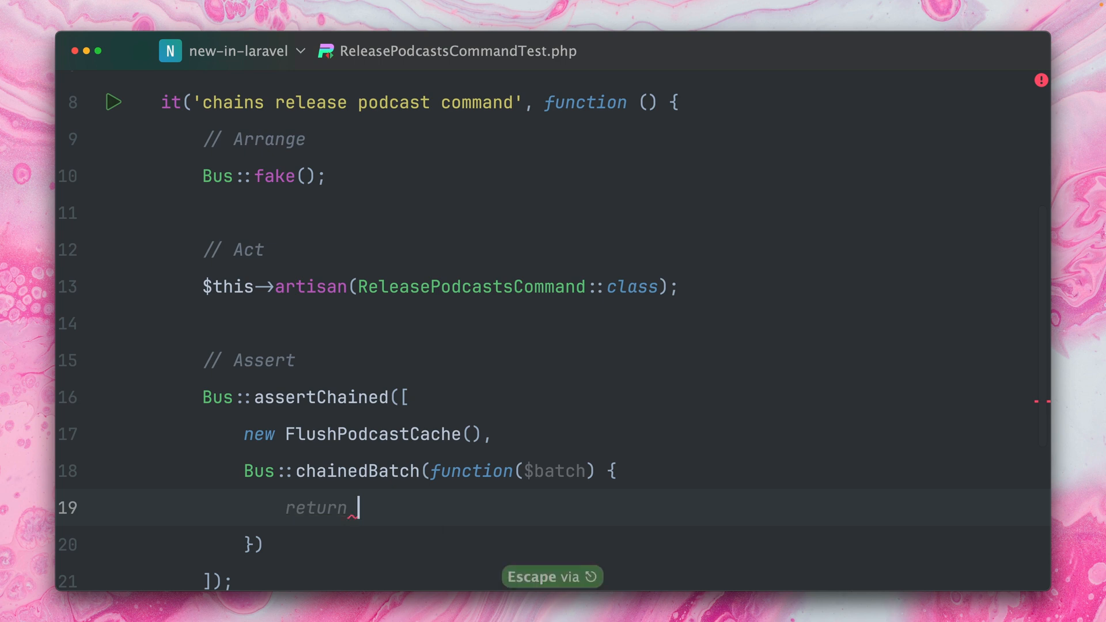
text($)
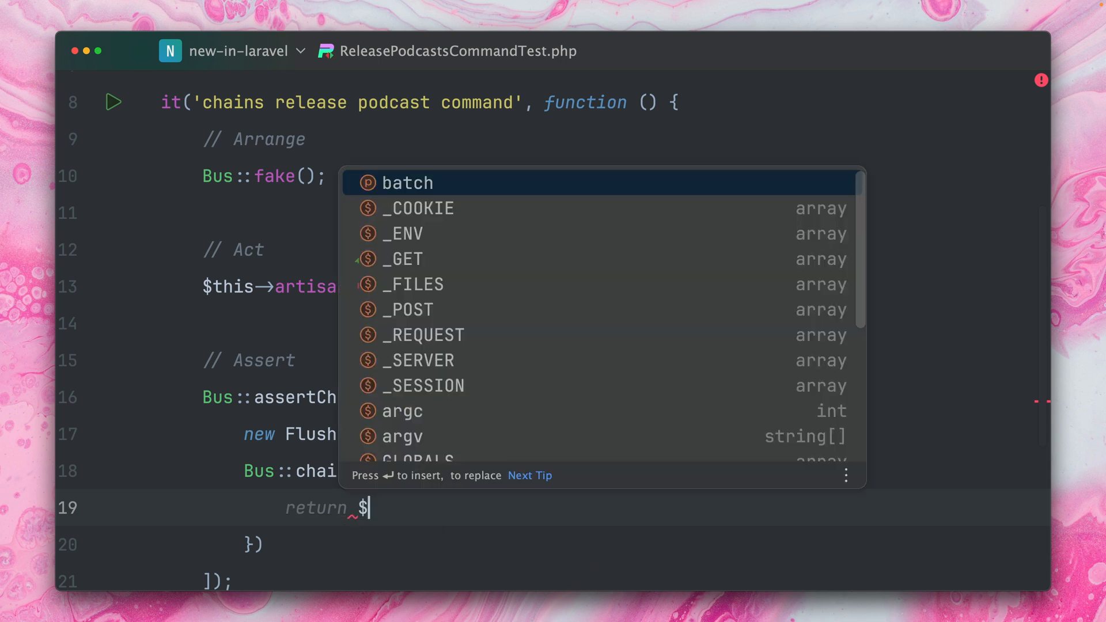
key(Enter)
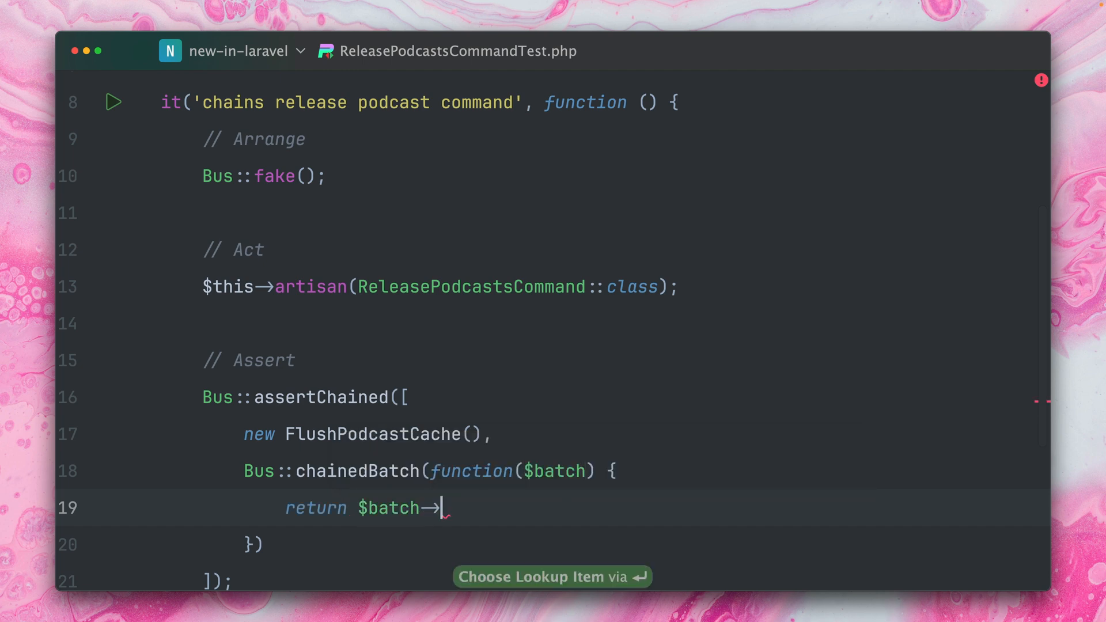
text(job)
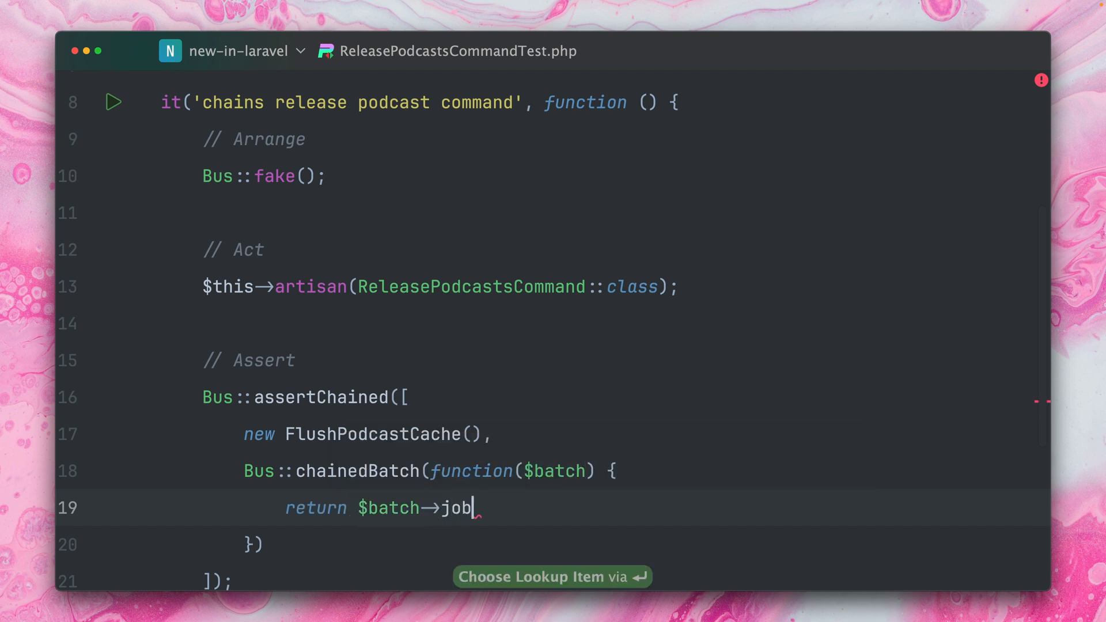
text(s->cou)
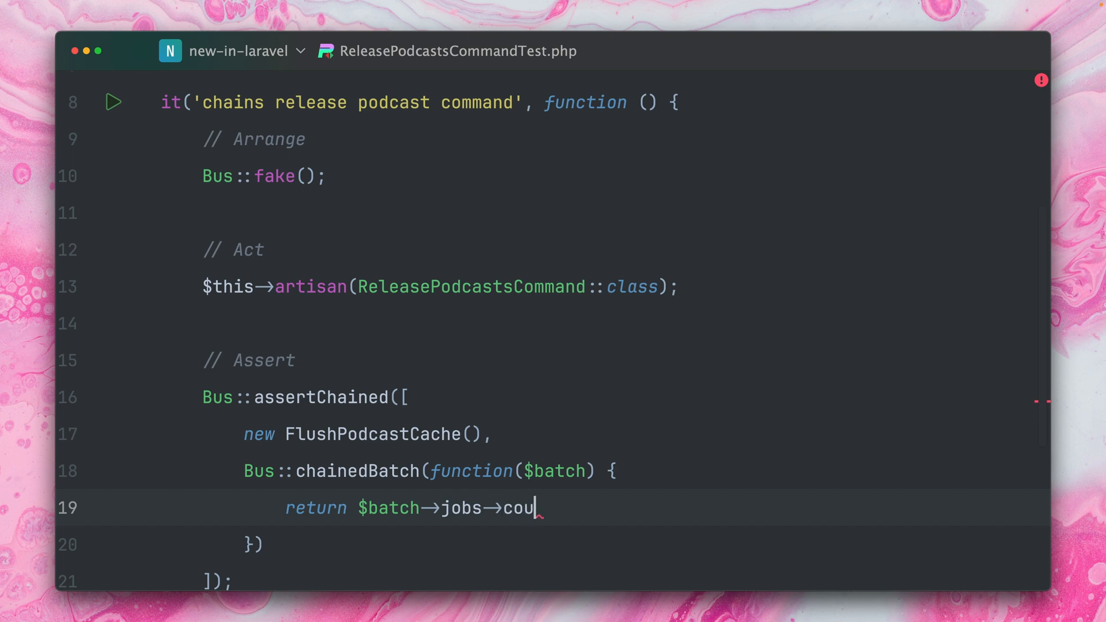
text(nt() === 2;)
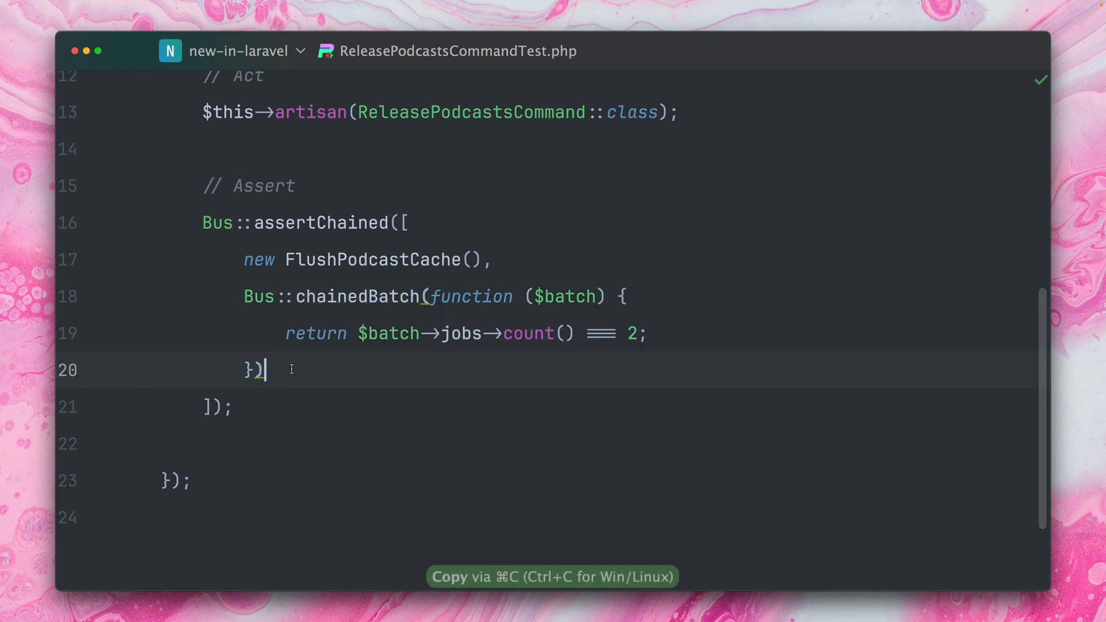
Paste a second identical chainedBatch closure, separated by a comma.
key(cmd+v)
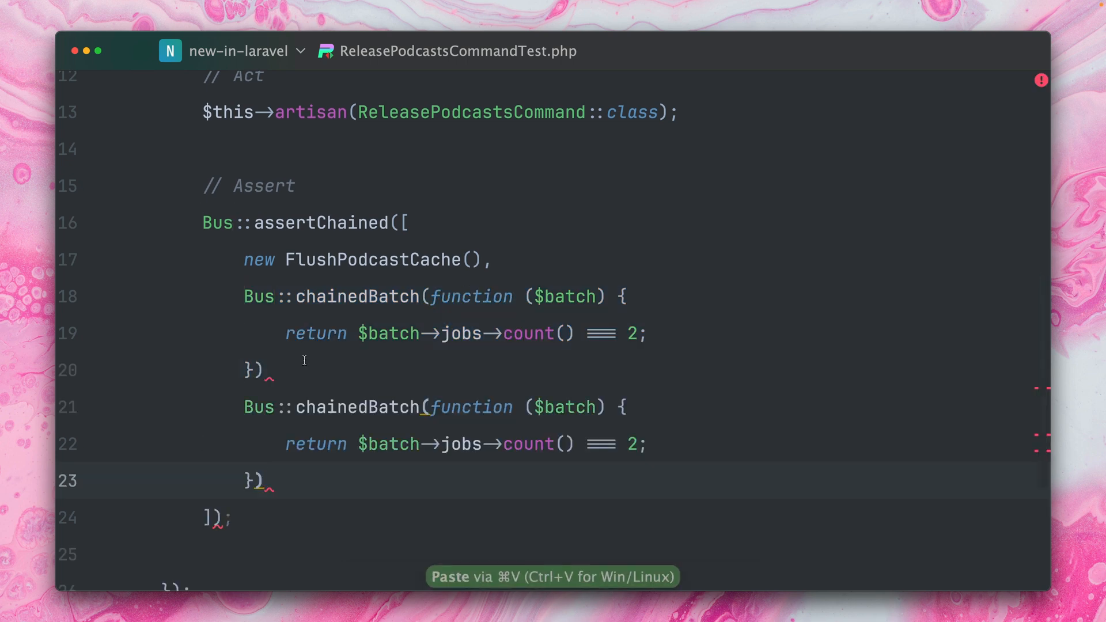
text(,)
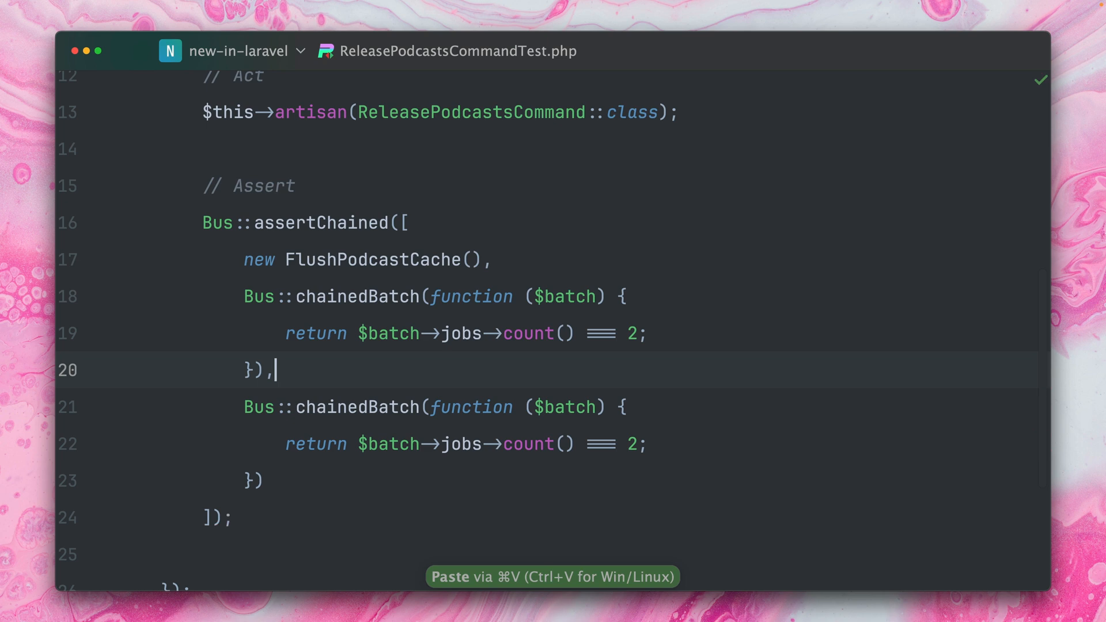
key(Cmd+E)
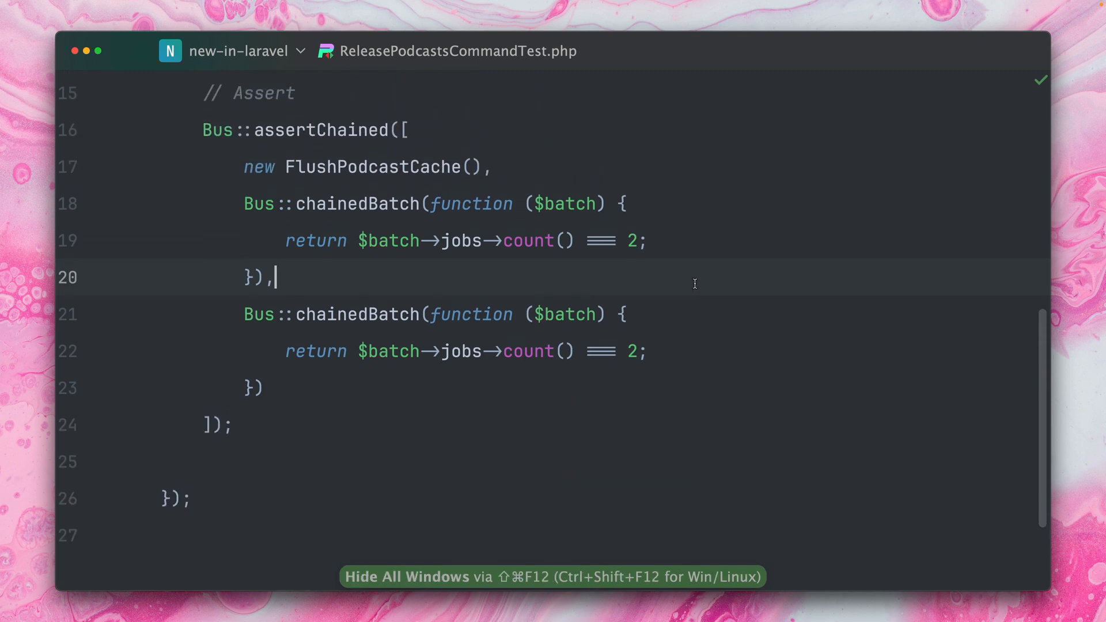
Append && $batch->jobs->first()->podcastId === 1 to the first batch check.
scroll(down, 3)
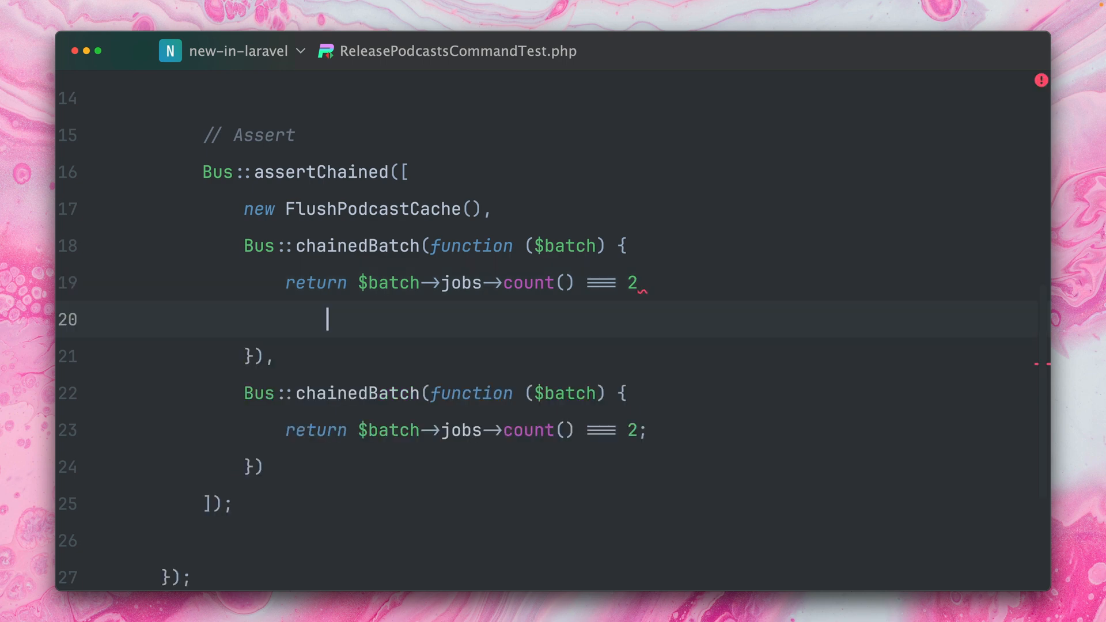
text(&&)
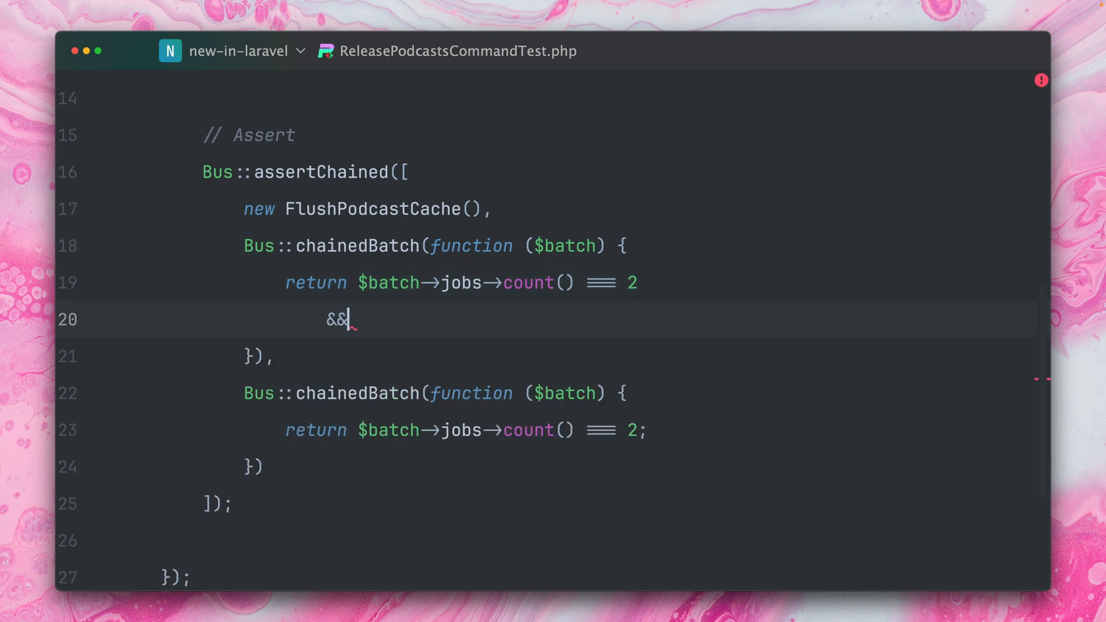
text($batch)
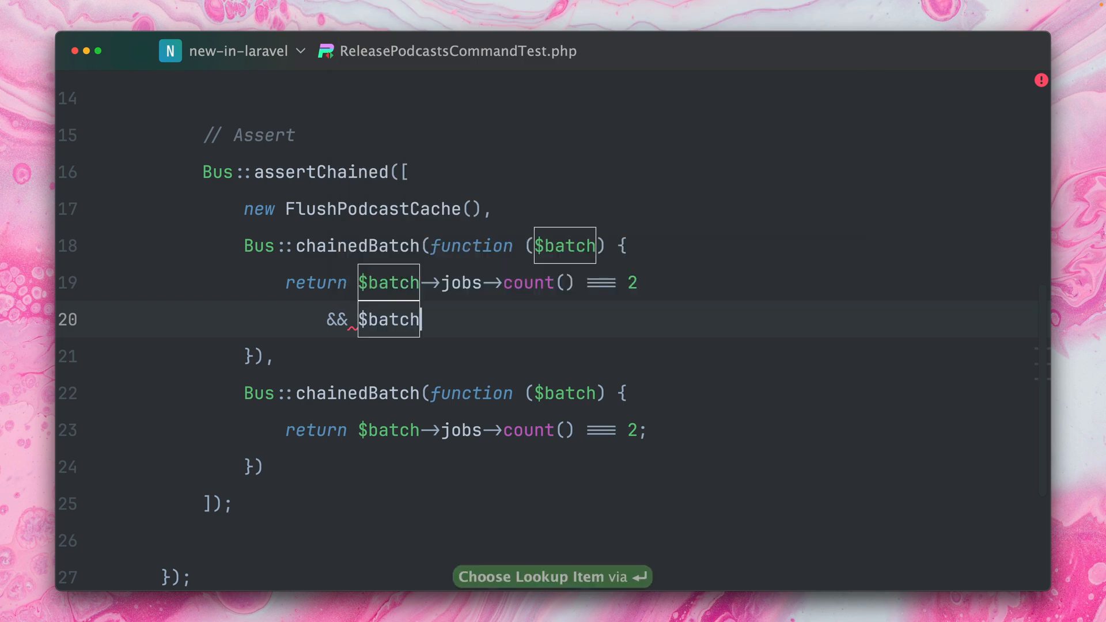
text(->job)
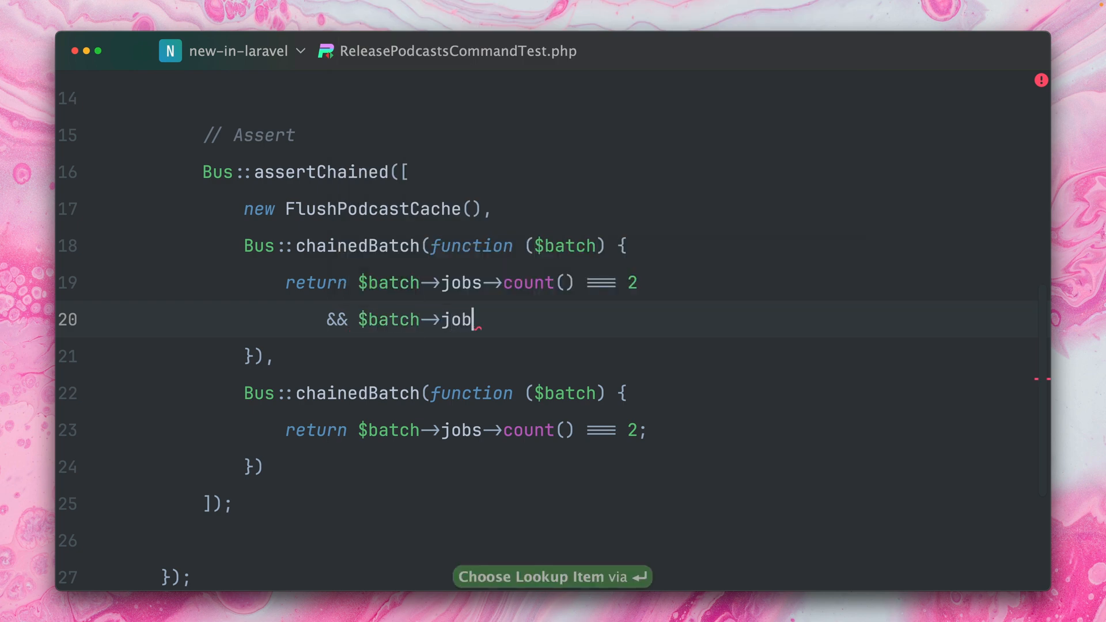
text(s->first)
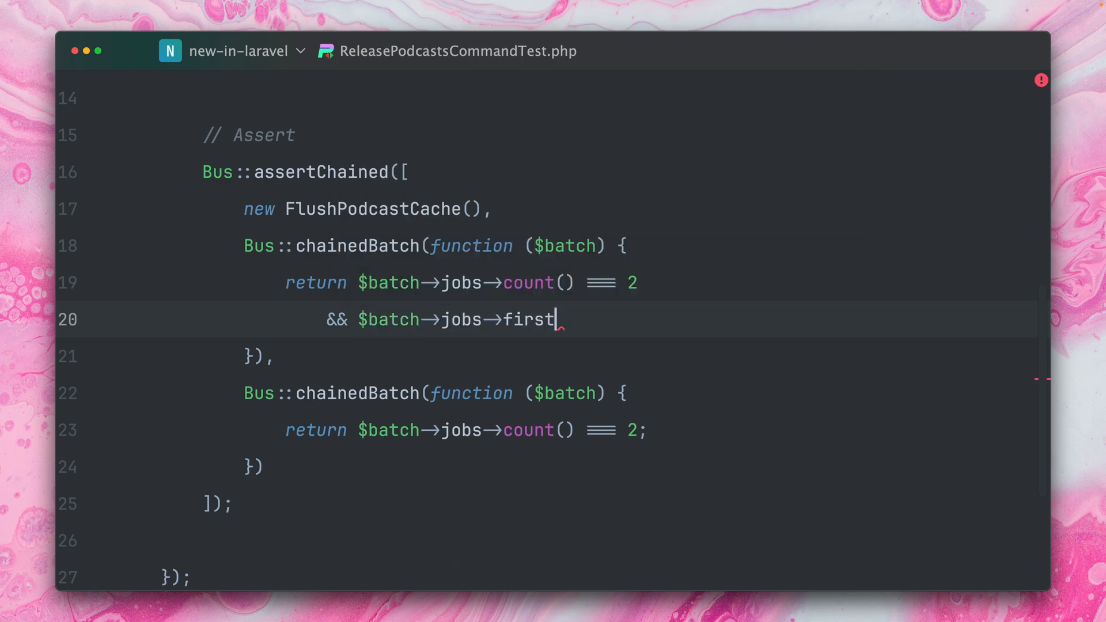
text(()->pod)
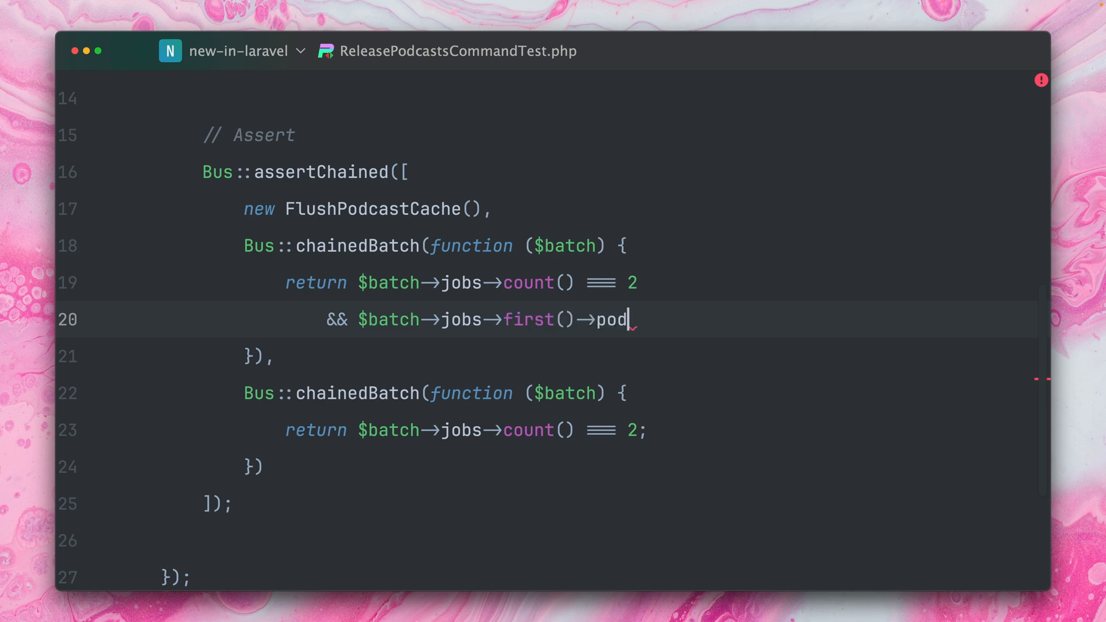
text(castId)
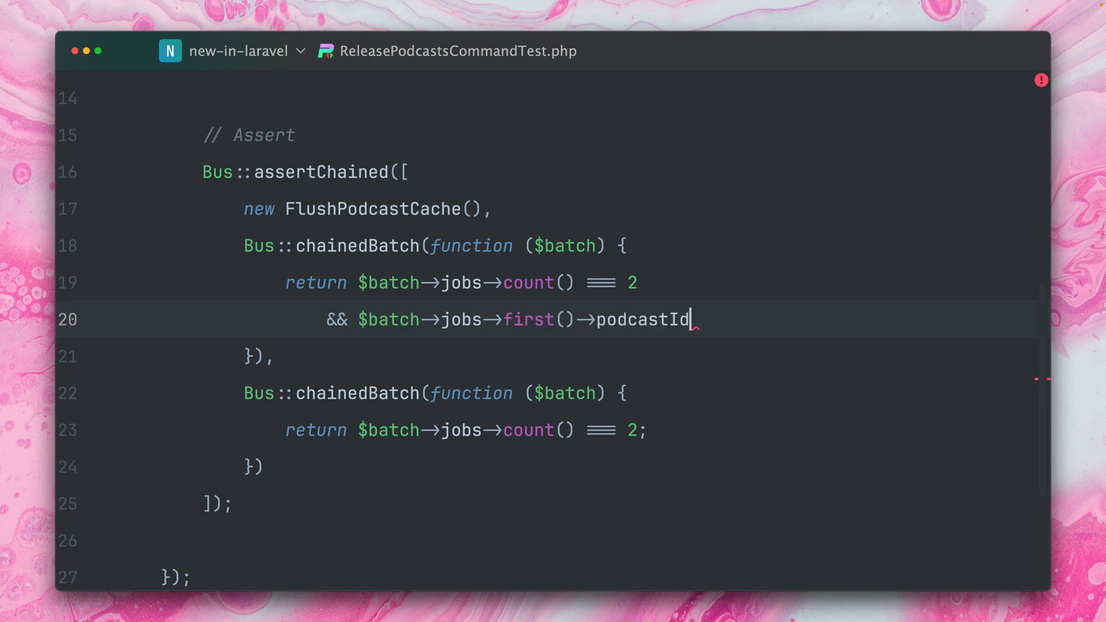
text(=== 1;)
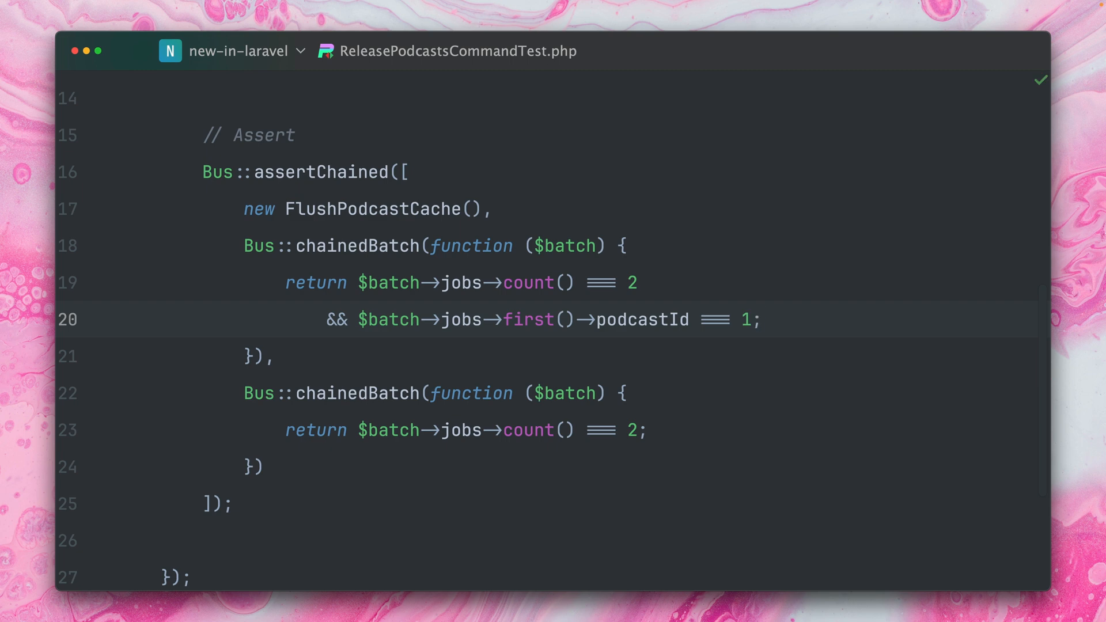
Run the passing test, then duplicate the podcastId line and change 'first' to 'last'.
key(Cmd+E)
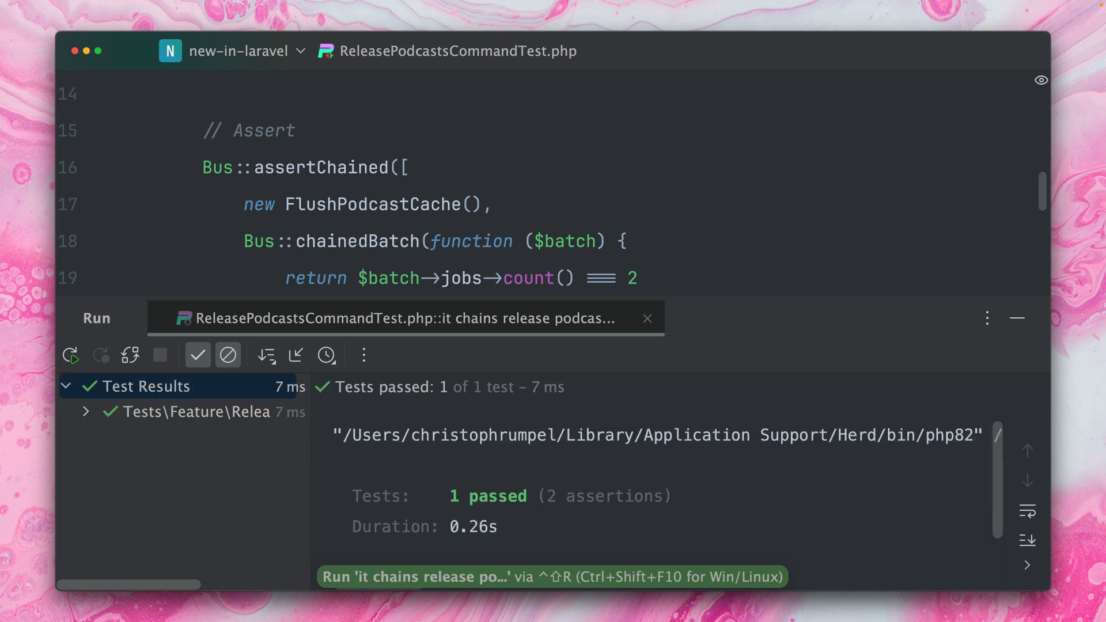
key(cmd+d)
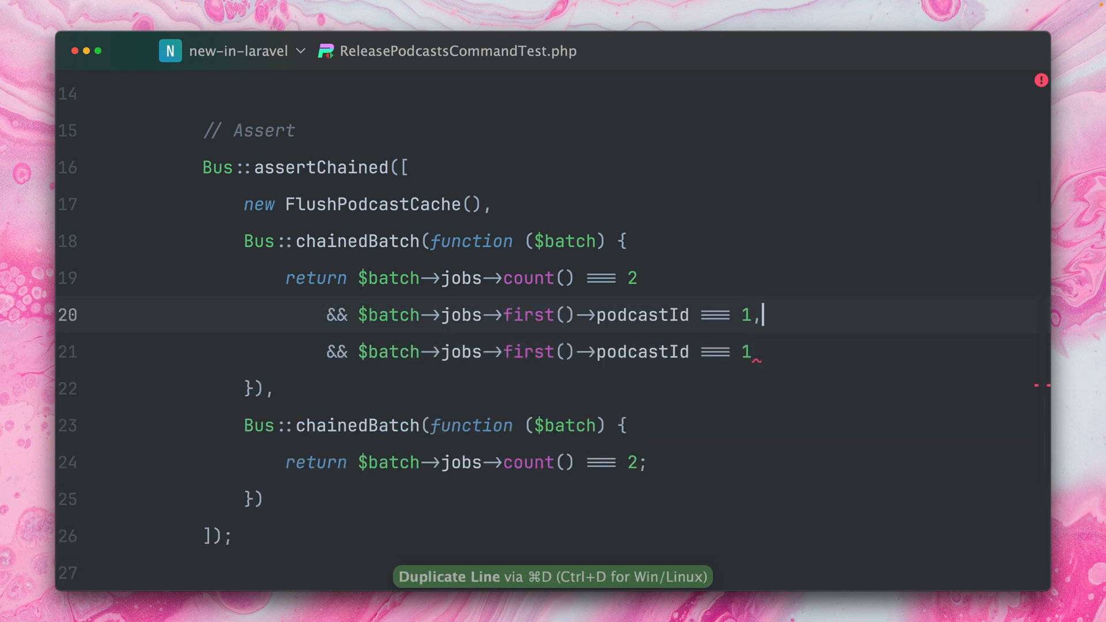
double_click(526, 352)
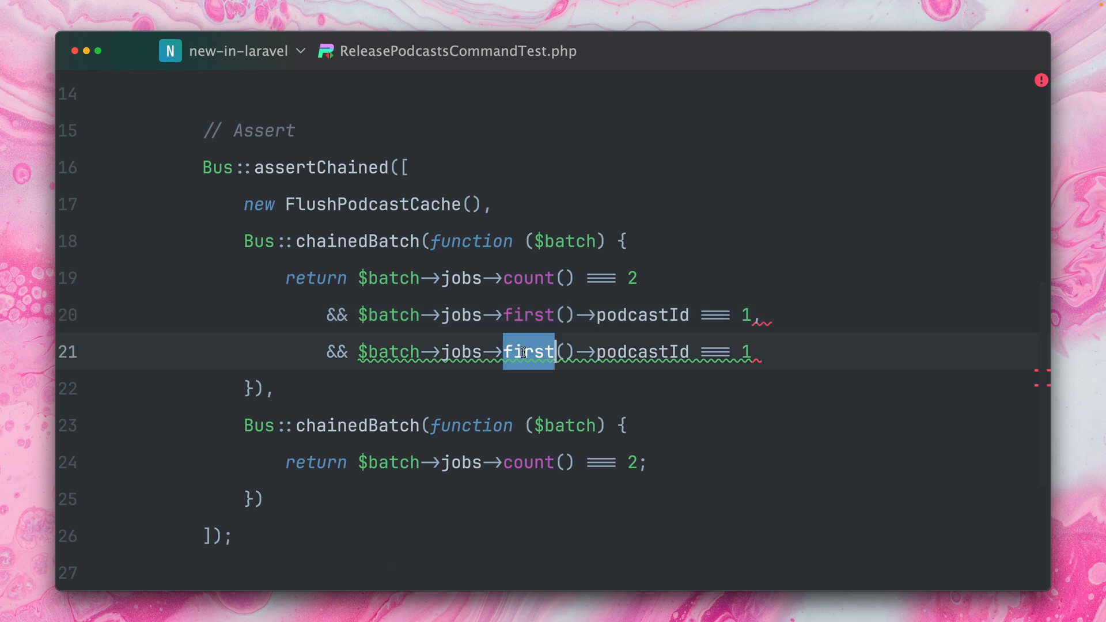
text(last)
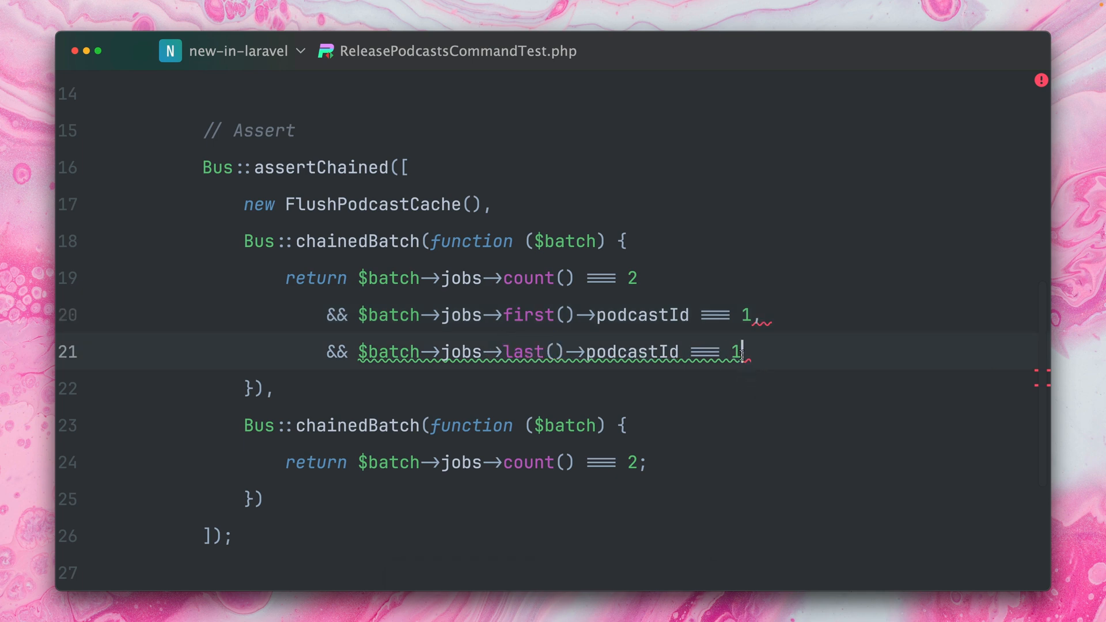